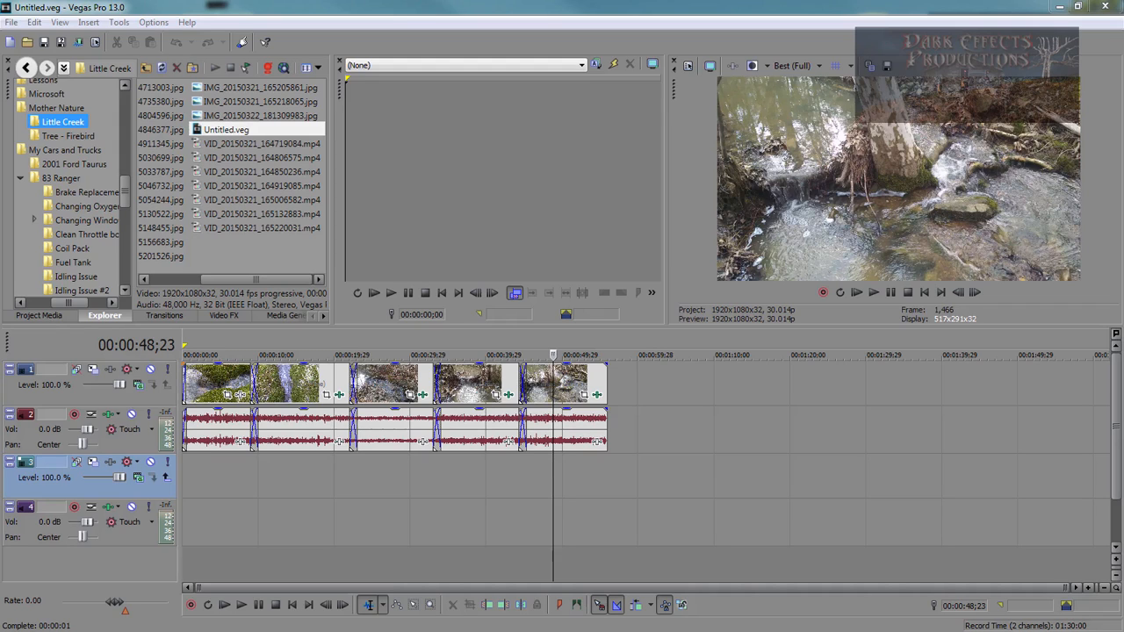
mouse_move(336, 512)
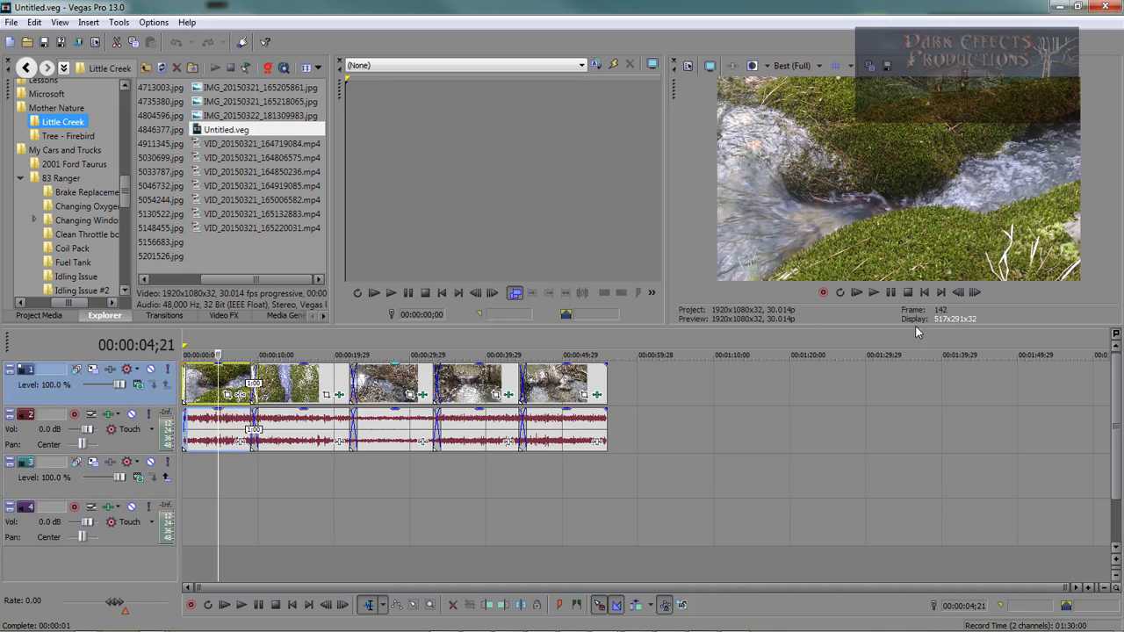
mouse_move(852, 428)
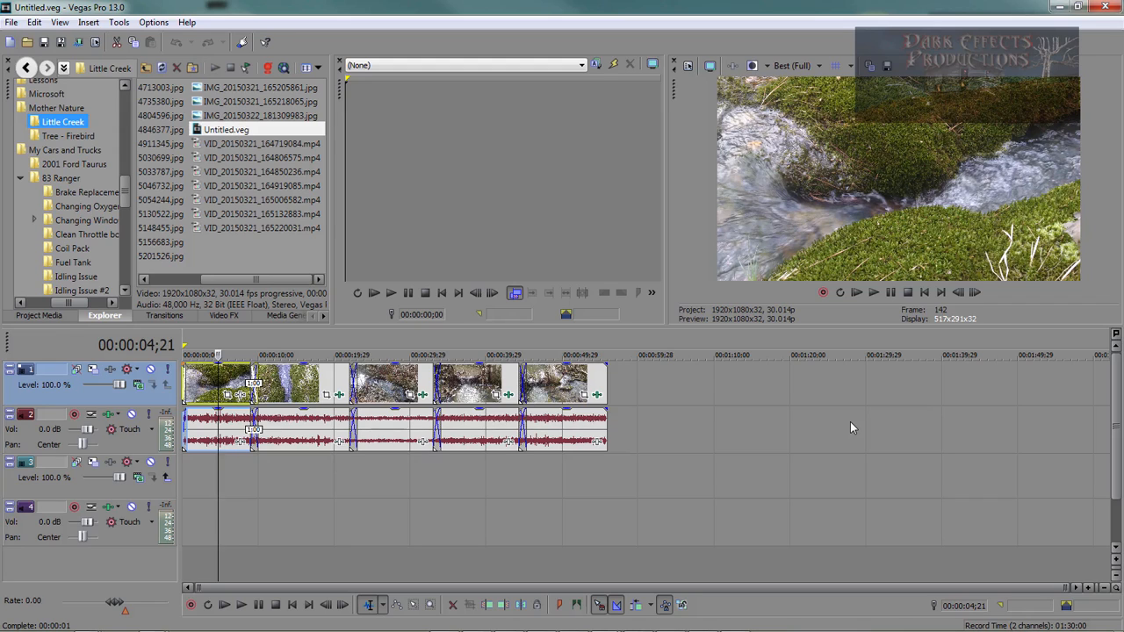
mouse_move(937, 207)
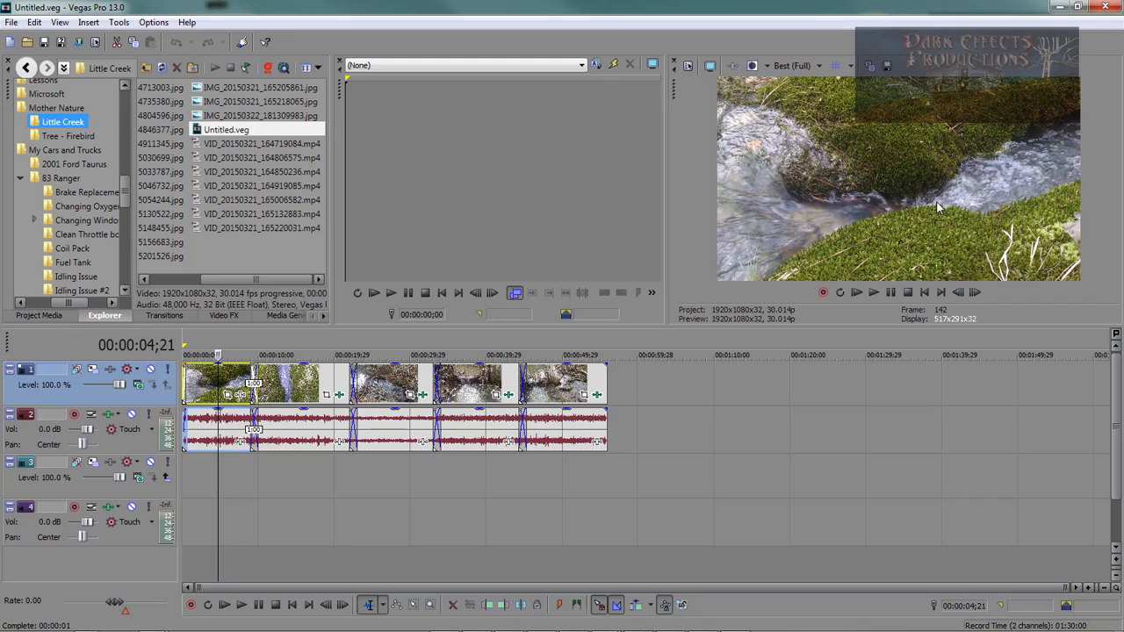
mouse_move(941, 247)
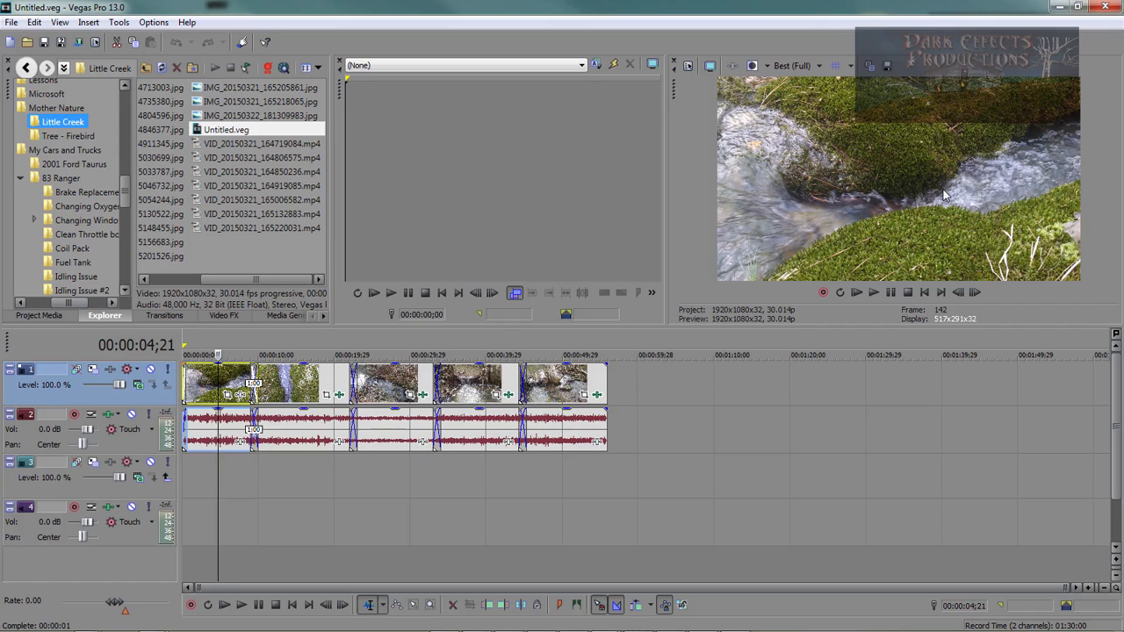
Open the green mossy clip's context menu to load it in the Trimmer as reference
right_click(264, 382)
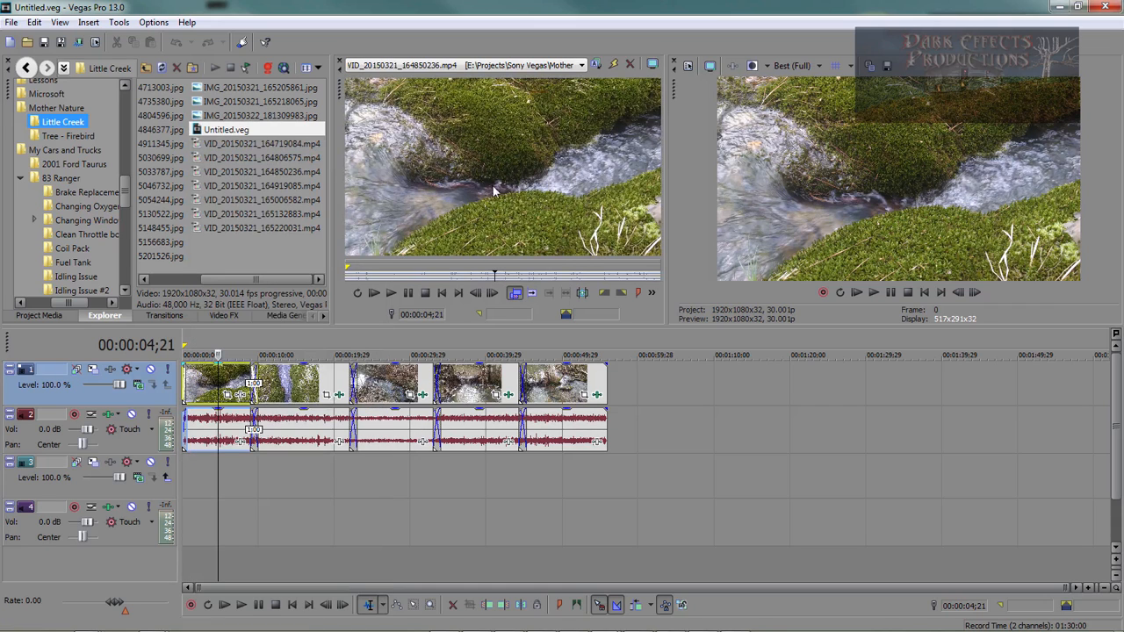
mouse_move(601, 140)
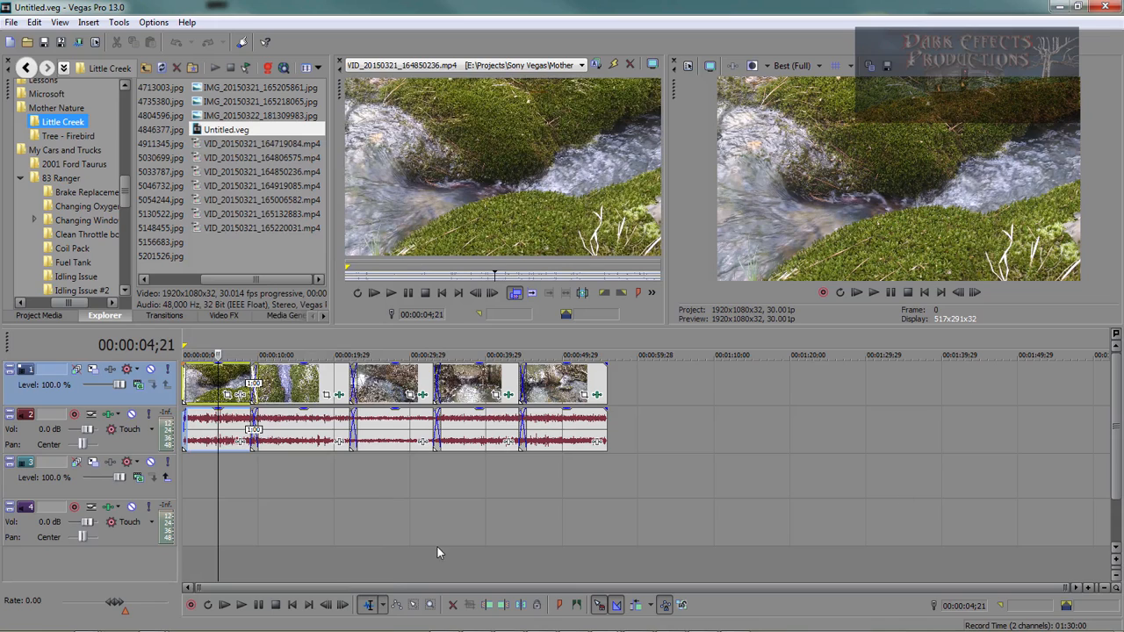
mouse_move(474, 501)
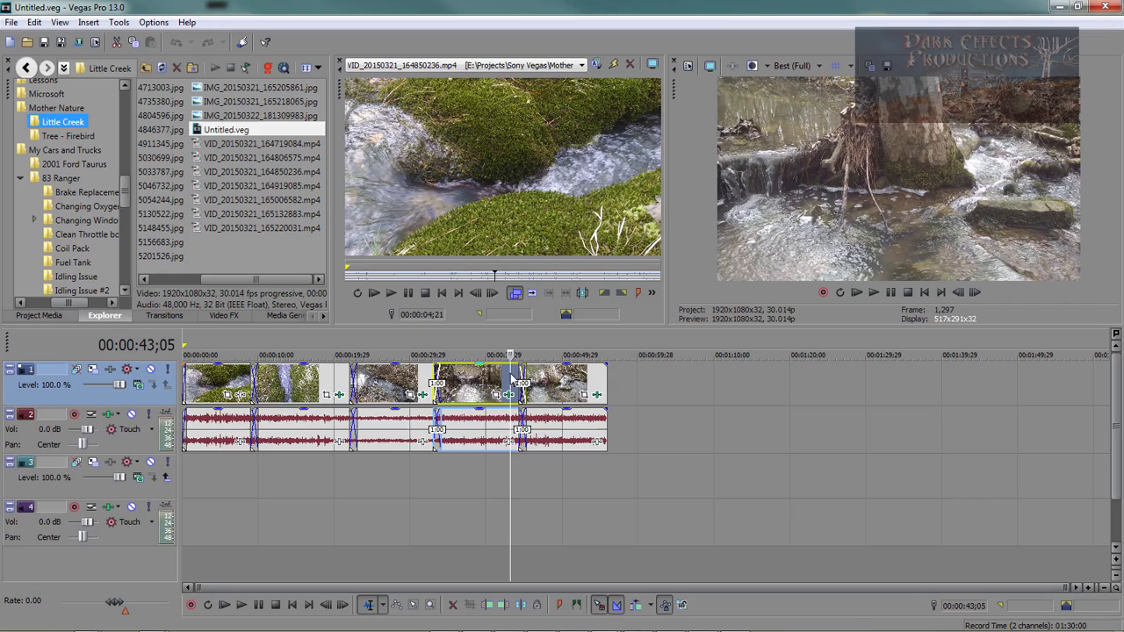
mouse_move(515, 230)
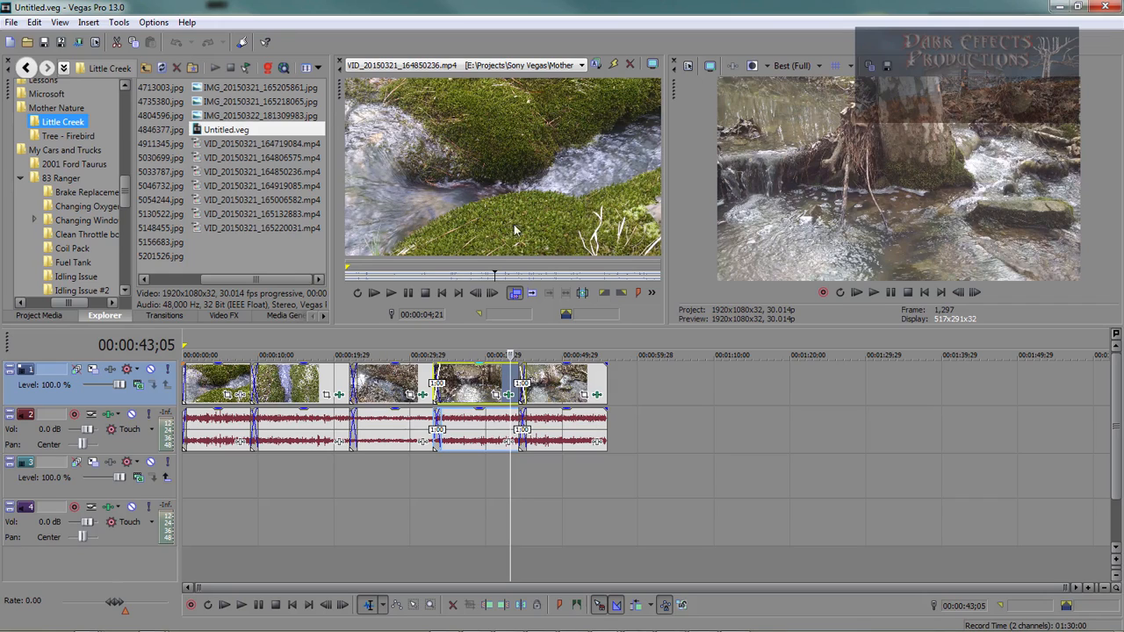
mouse_move(1017, 213)
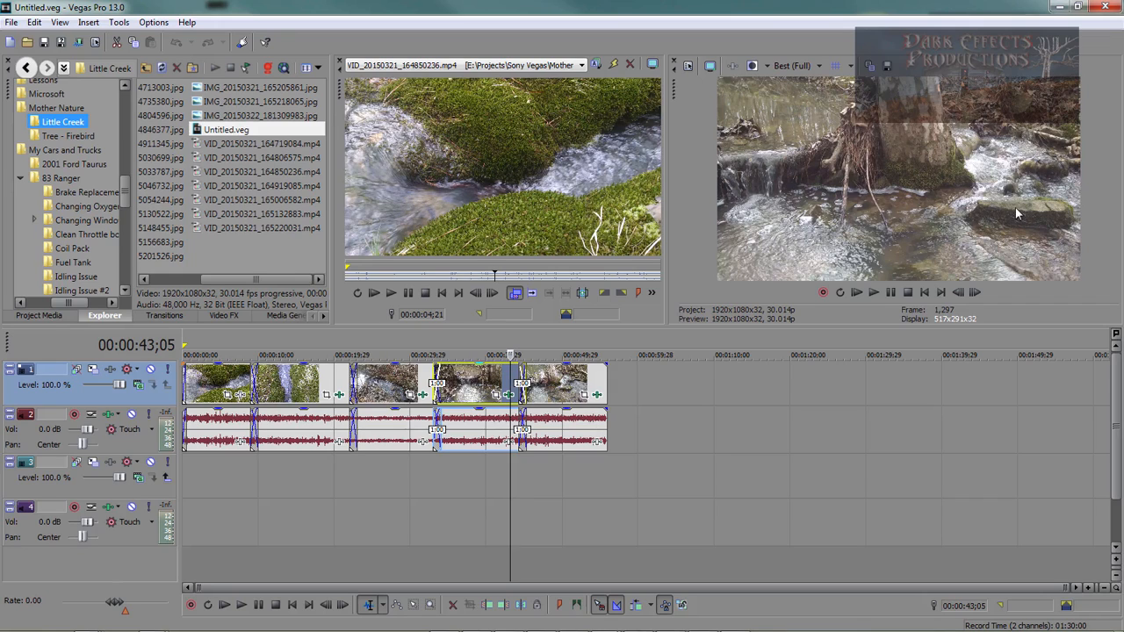
mouse_move(558, 394)
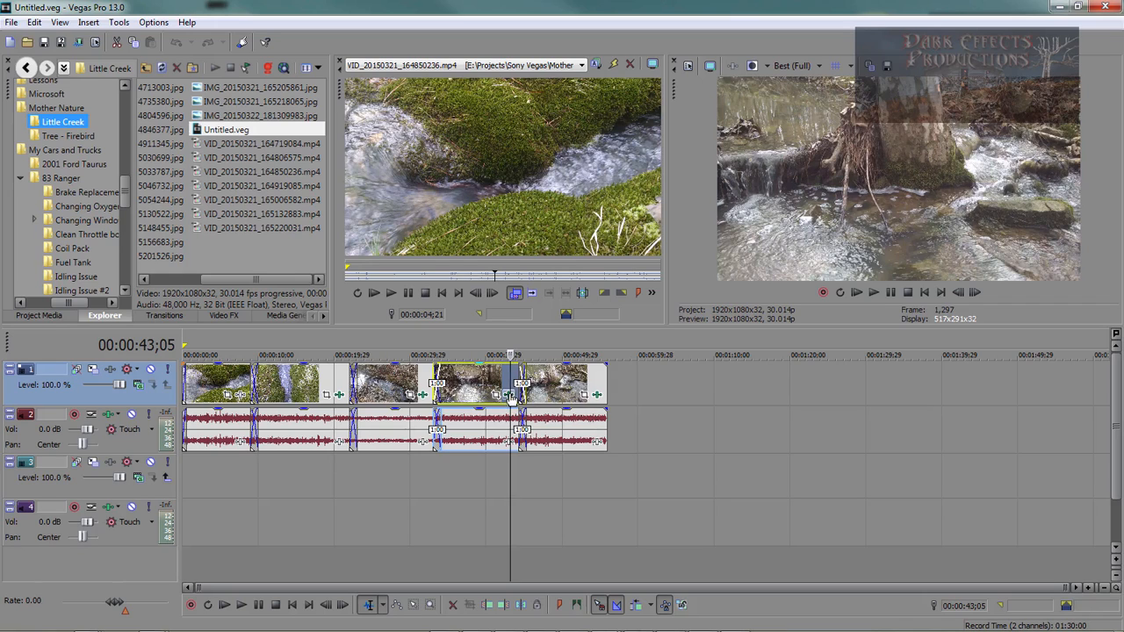
mouse_move(508, 397)
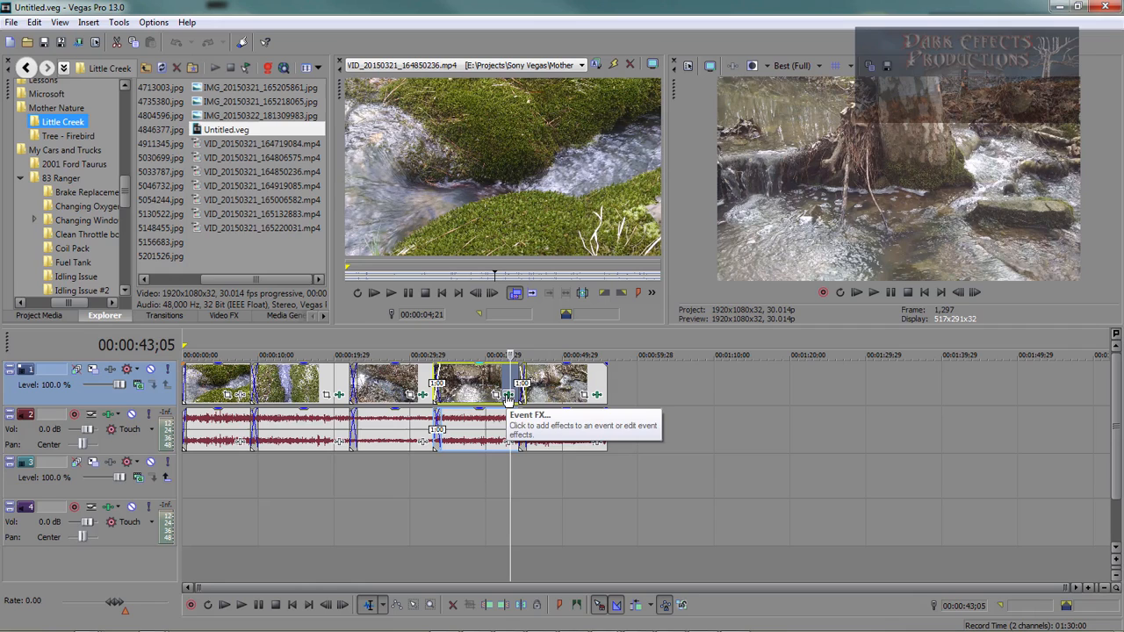
Open the Event FX plug-in list for the tree-root creek clip at 00:00:43;05
click(507, 395)
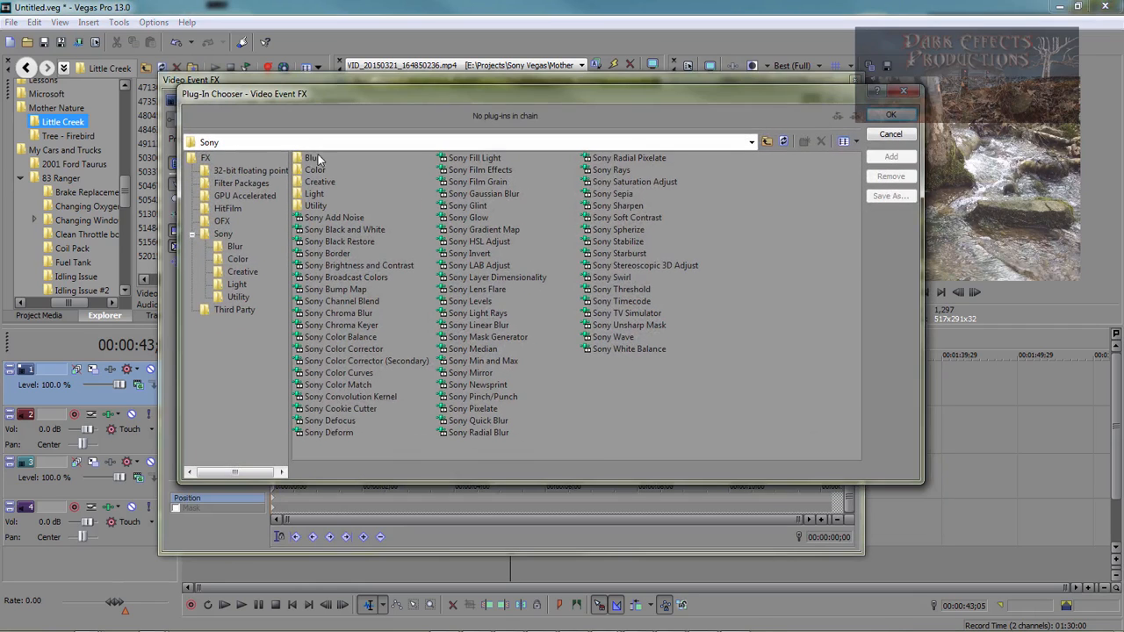
Pick Sony Color Match from the Sony effects folder for the tree-root creek clip
click(223, 233)
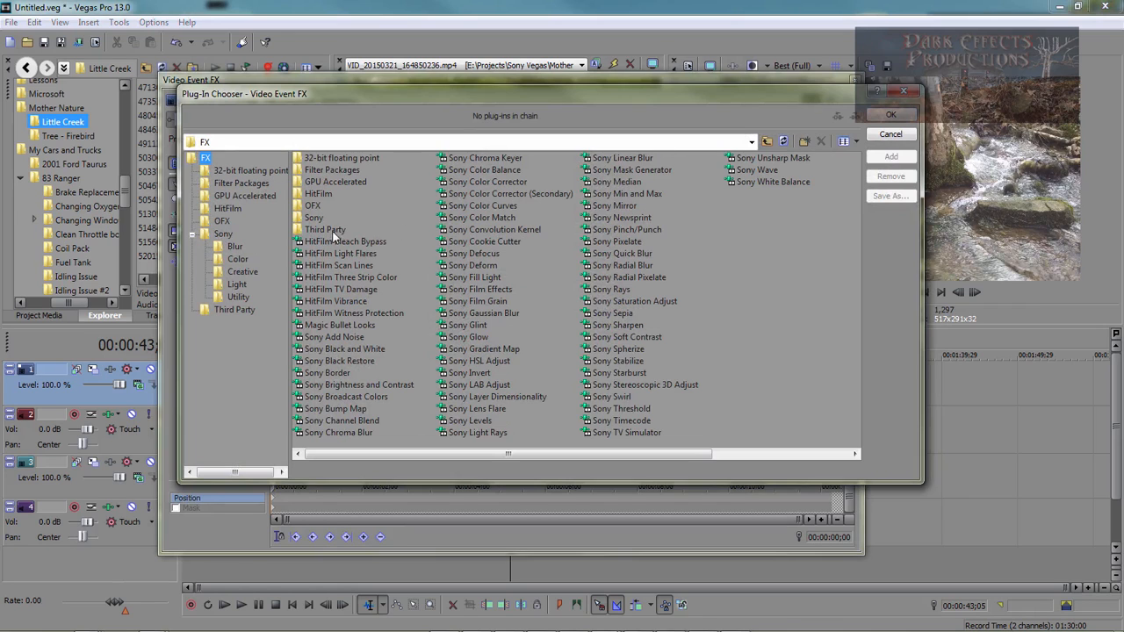
click(223, 234)
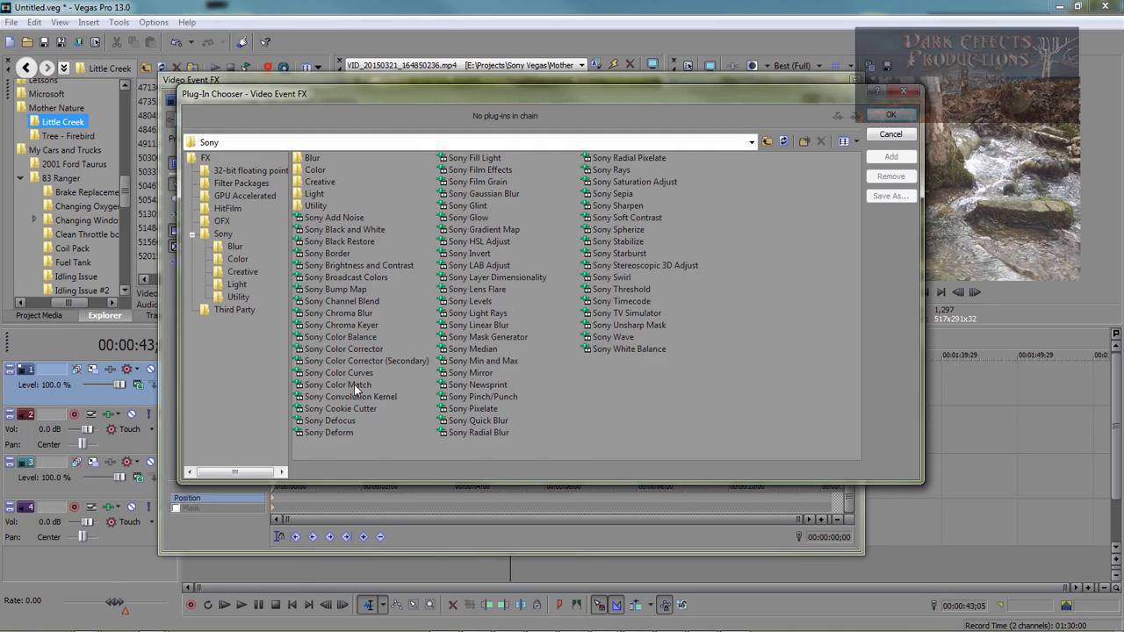
click(339, 385)
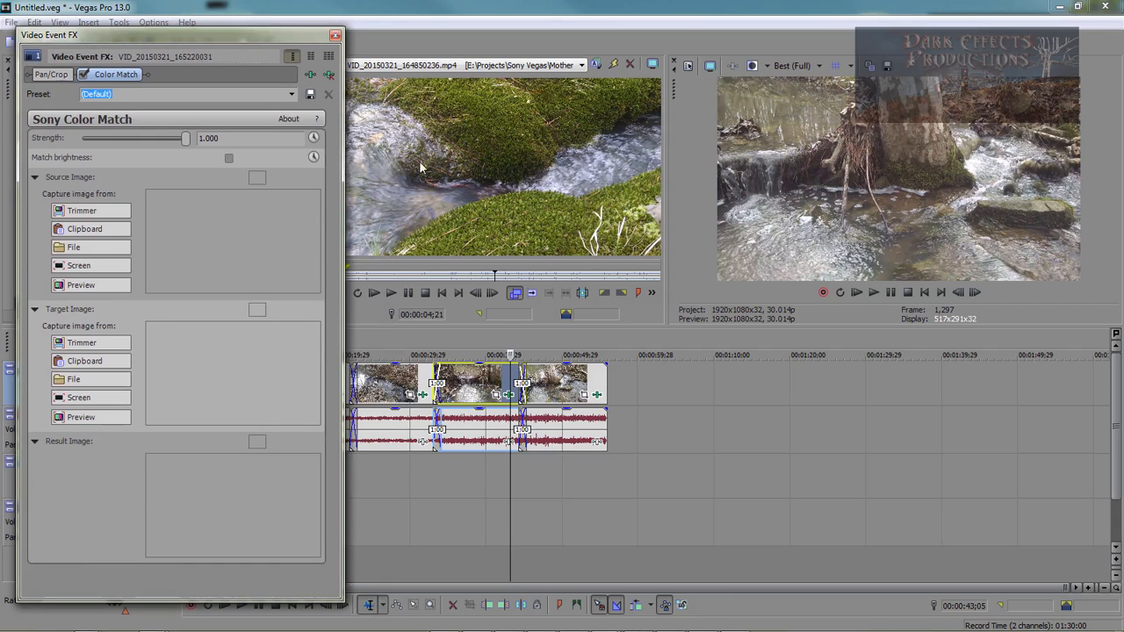
Use the mossy frame as source and the current preview frame as target image
click(81, 210)
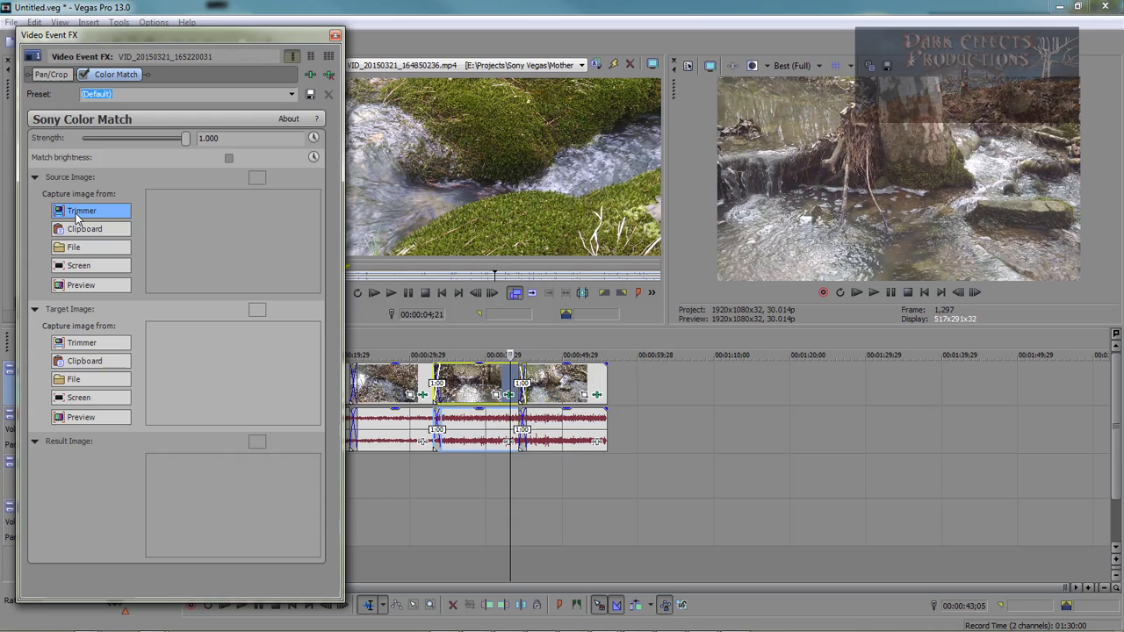
click(85, 209)
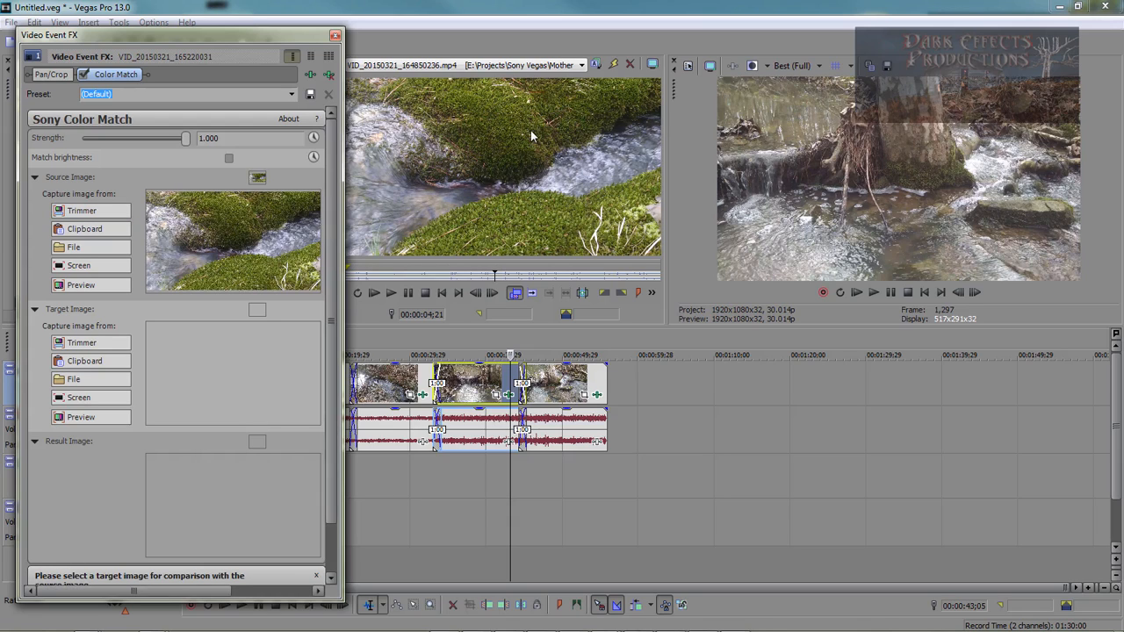
mouse_move(823, 131)
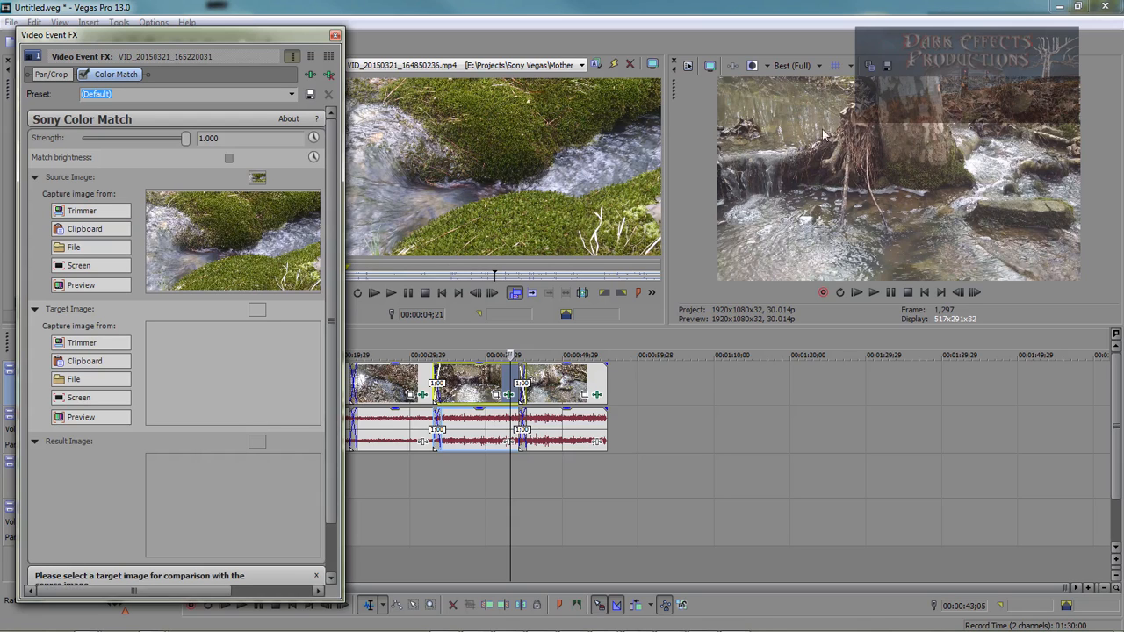
mouse_move(869, 140)
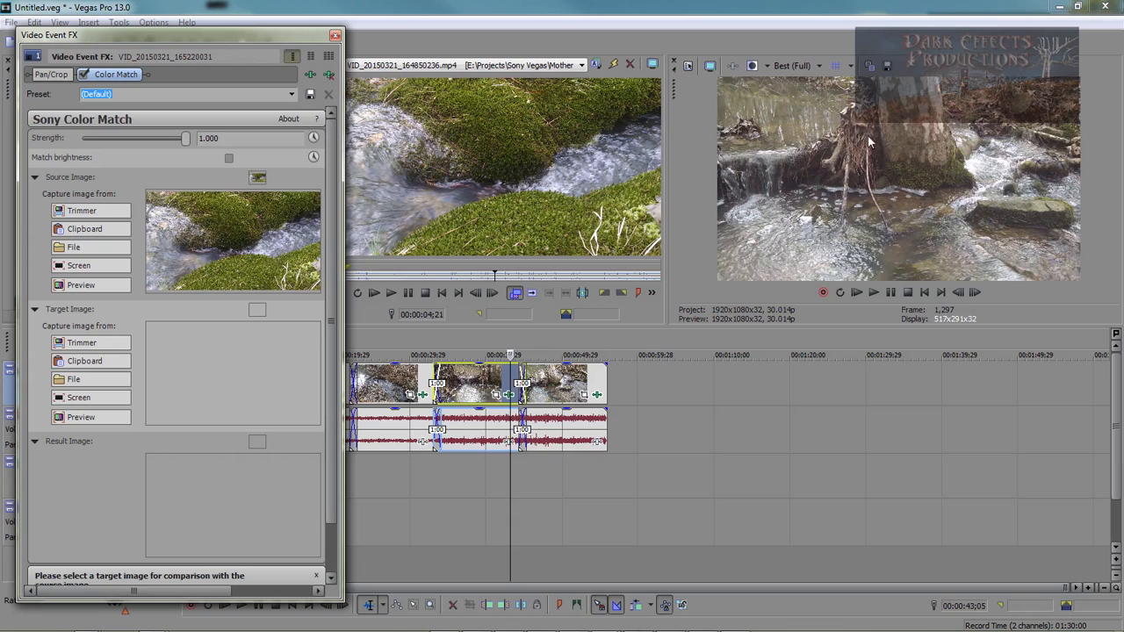
click(79, 416)
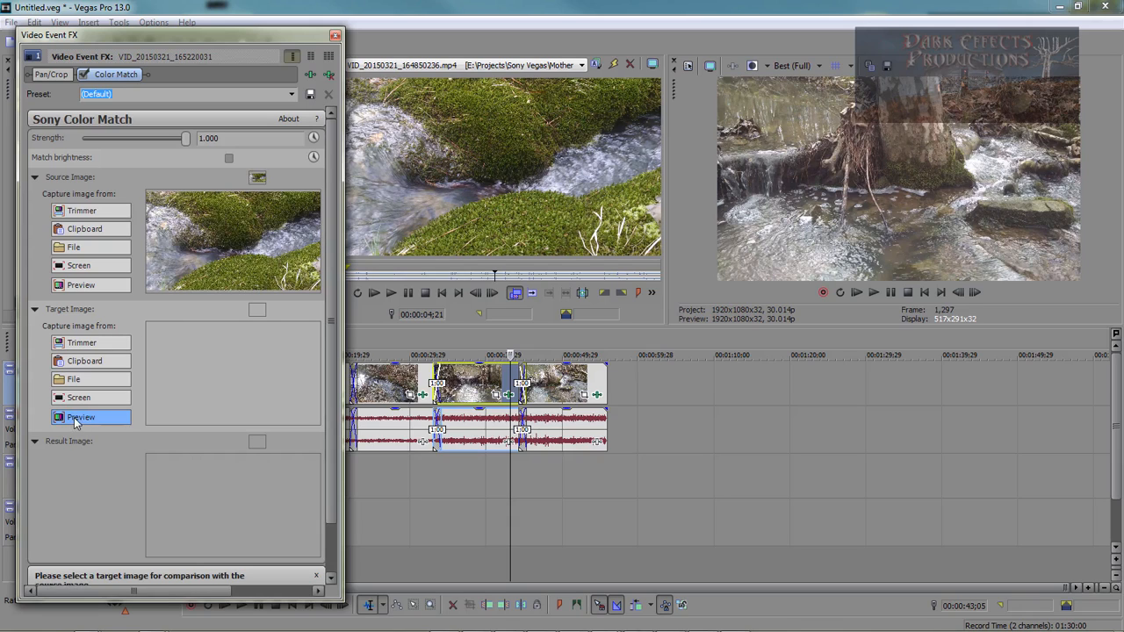
click(80, 417)
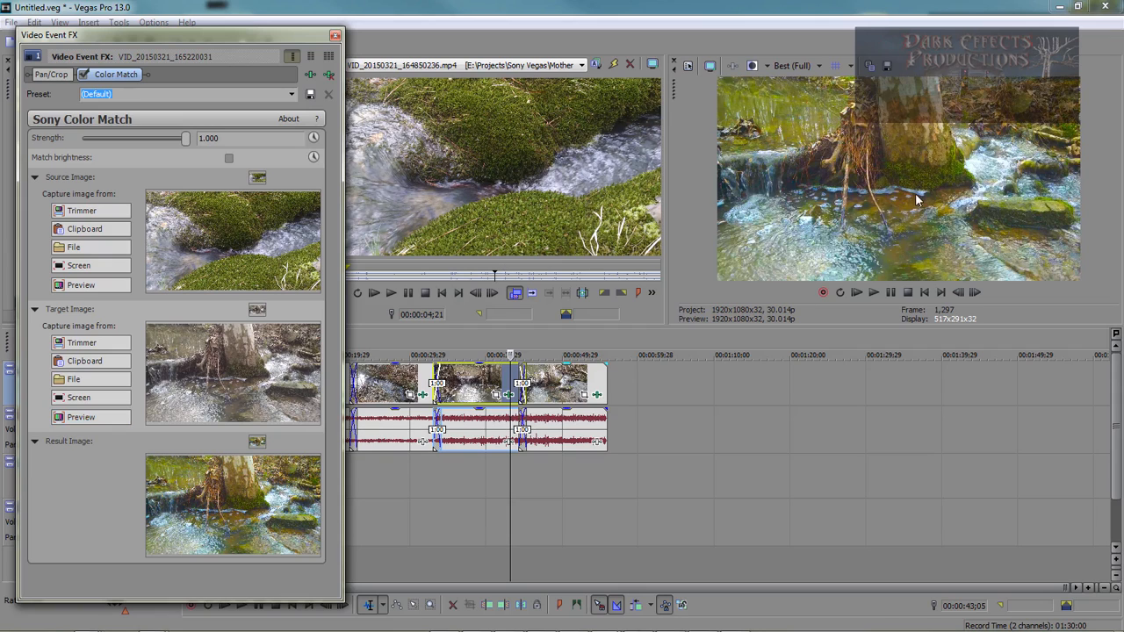
mouse_move(970, 205)
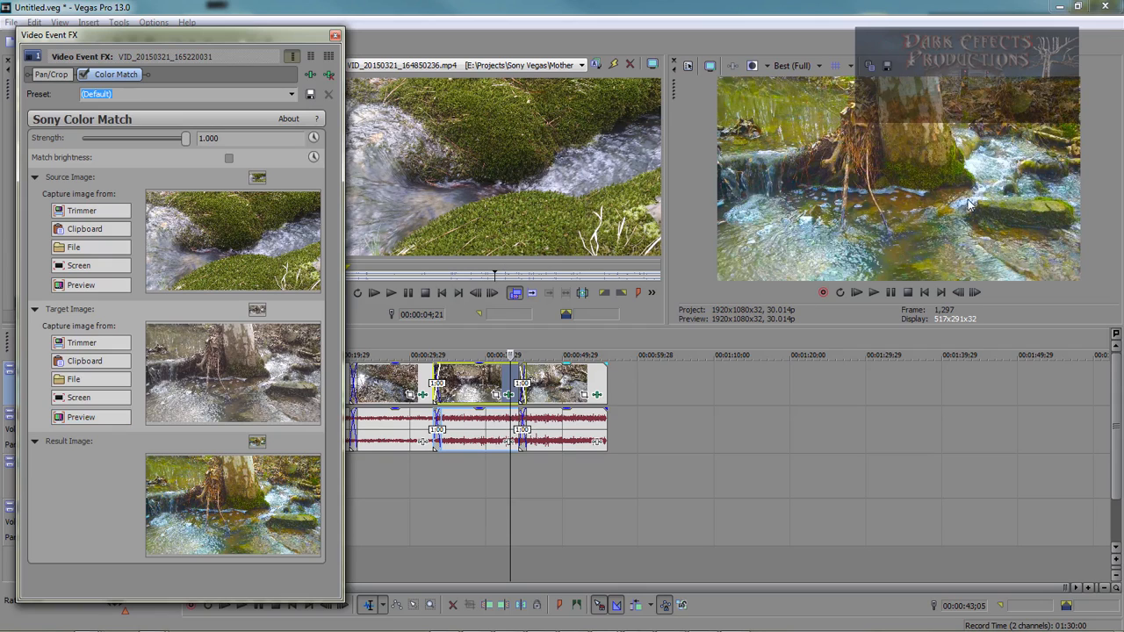
mouse_move(957, 188)
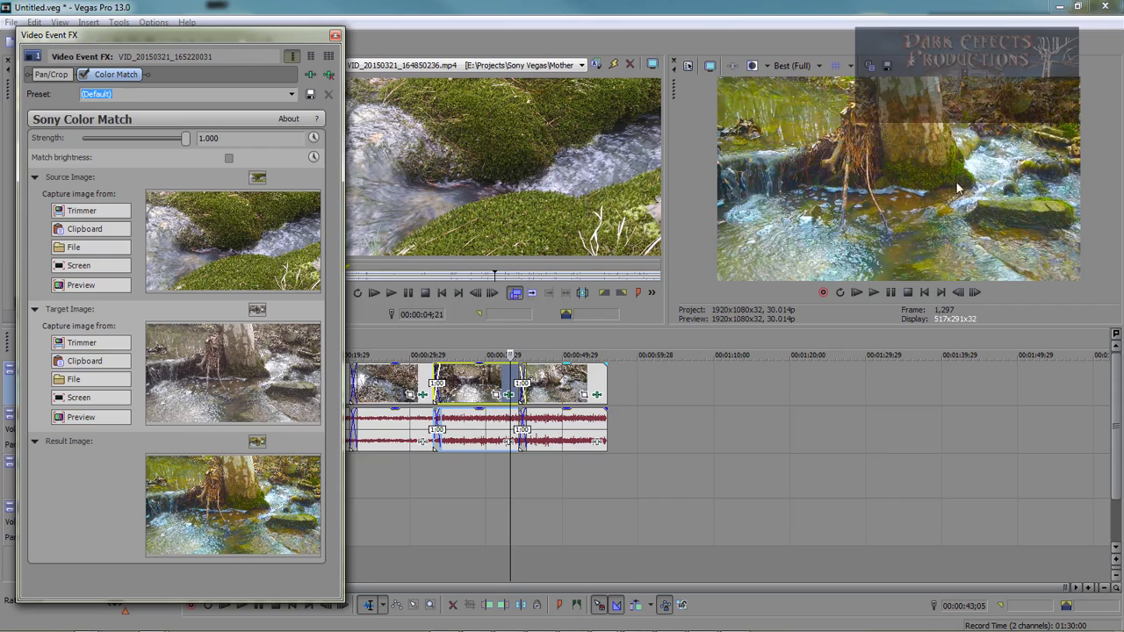
mouse_move(928, 228)
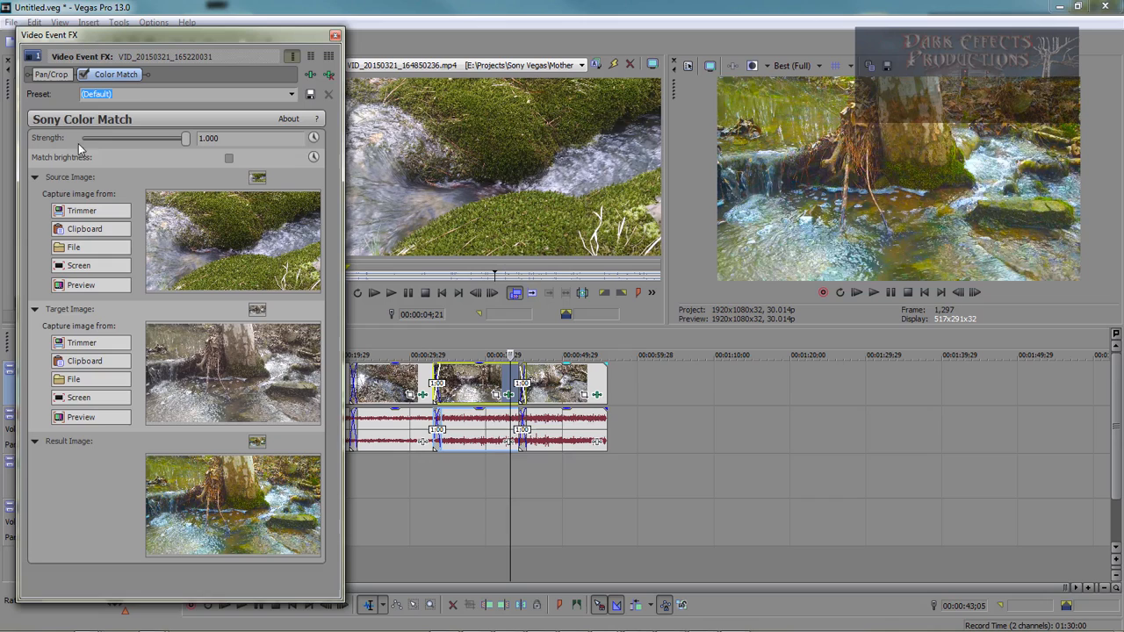
Drop Color Match strength to 0, then raise it back to about 0.558
drag(185, 138, 81, 138)
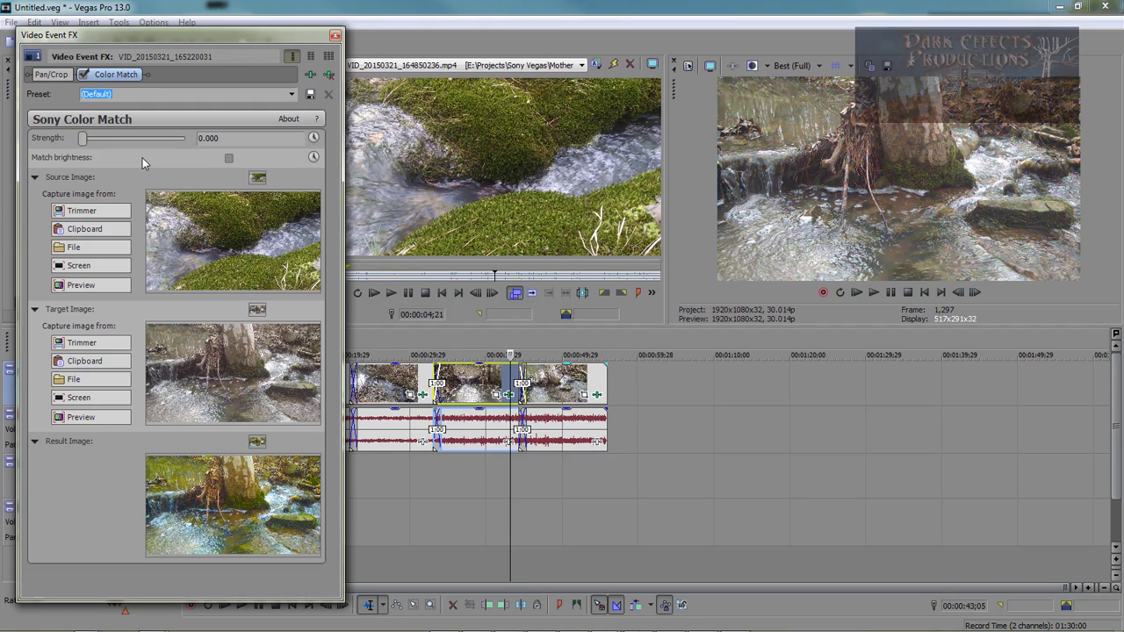
drag(82, 138, 99, 138)
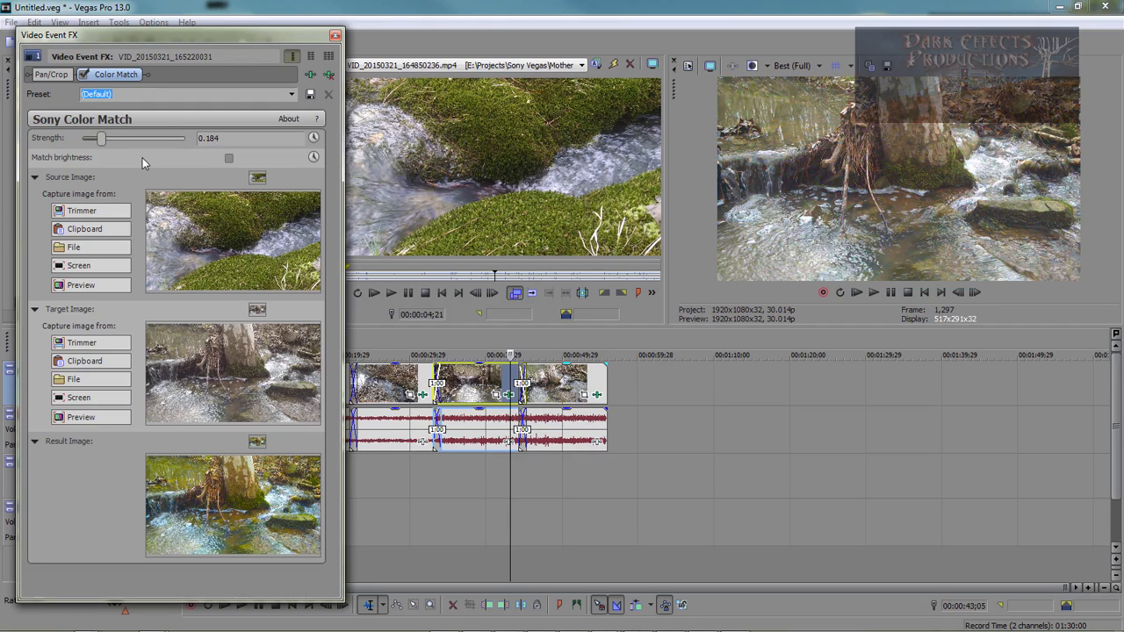
drag(99, 137, 115, 137)
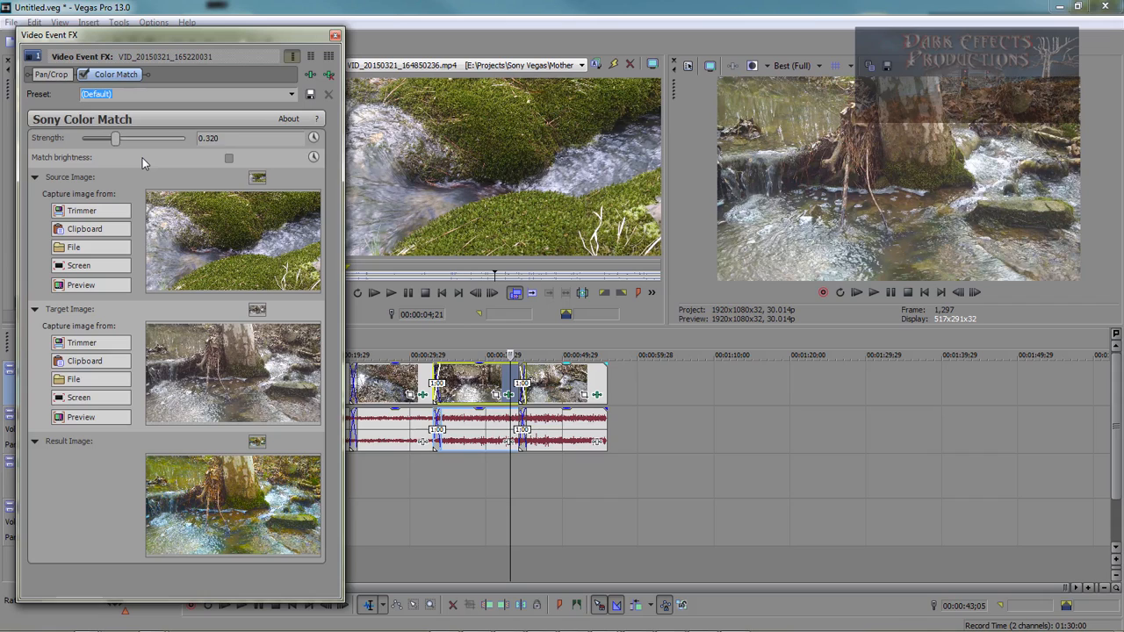
drag(115, 138, 131, 138)
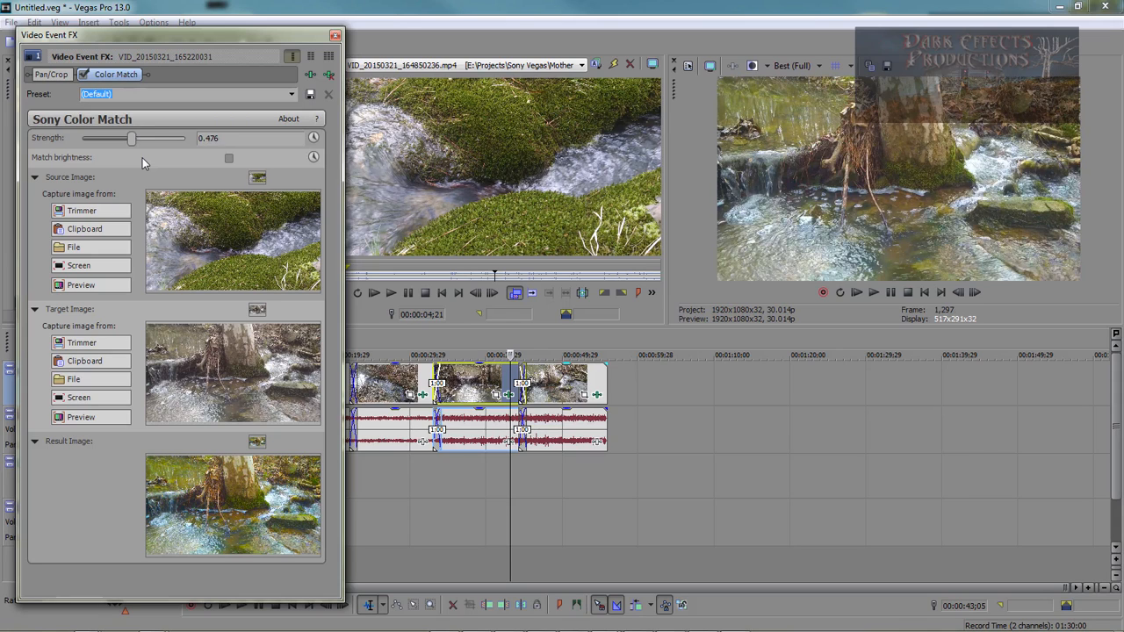
drag(131, 138, 144, 138)
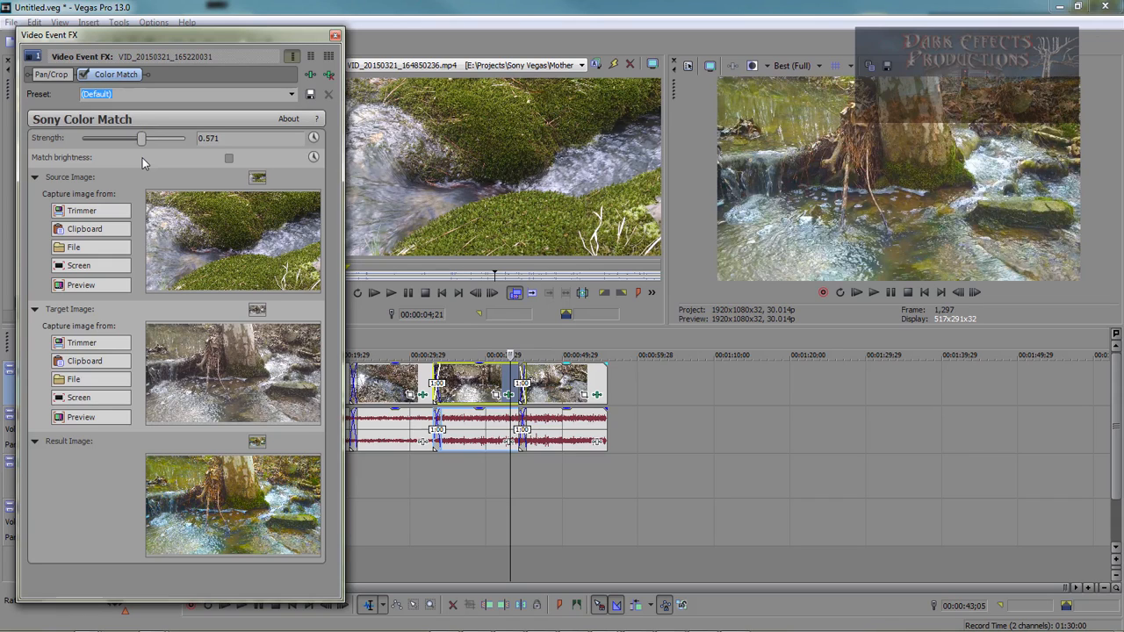
drag(142, 138, 140, 138)
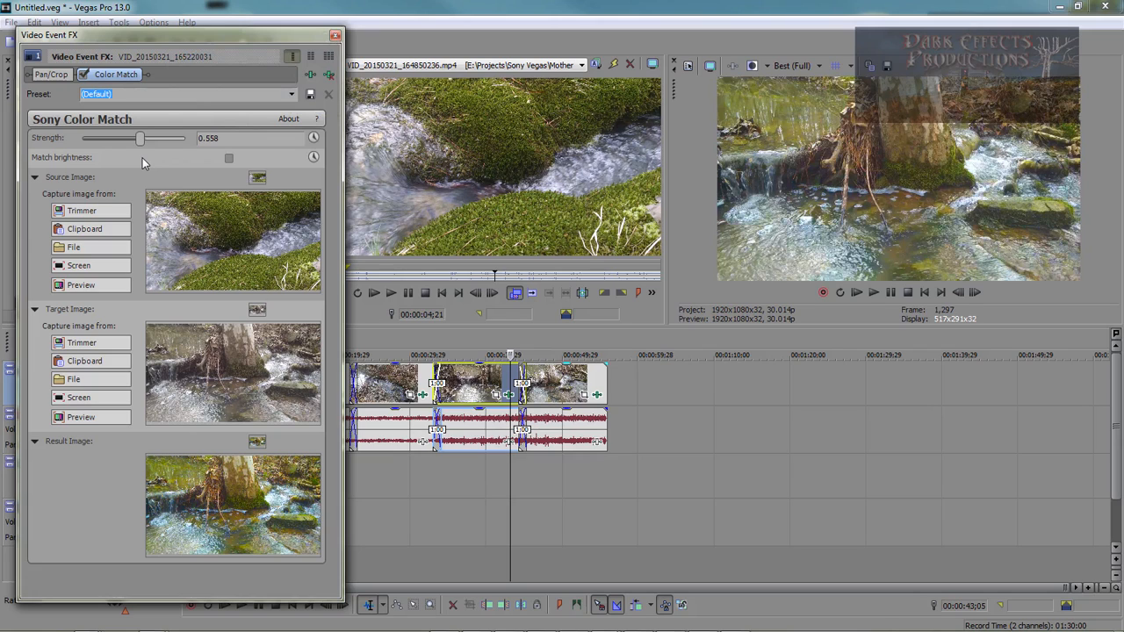
Enable Match brightness in Color Match and close the Video Event FX window
click(229, 157)
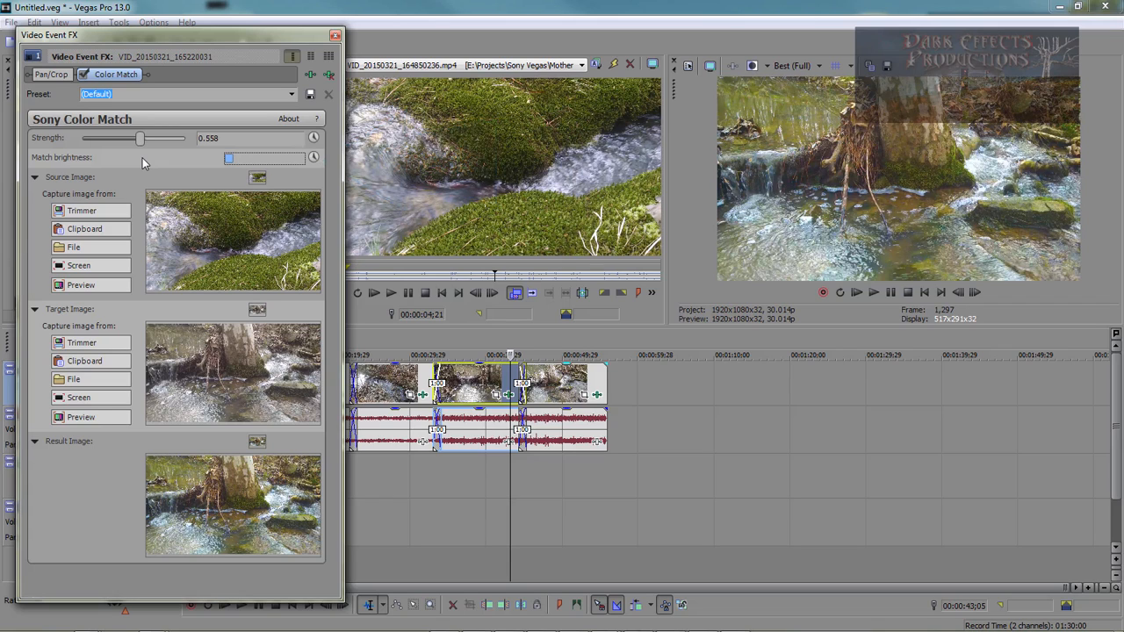
click(229, 157)
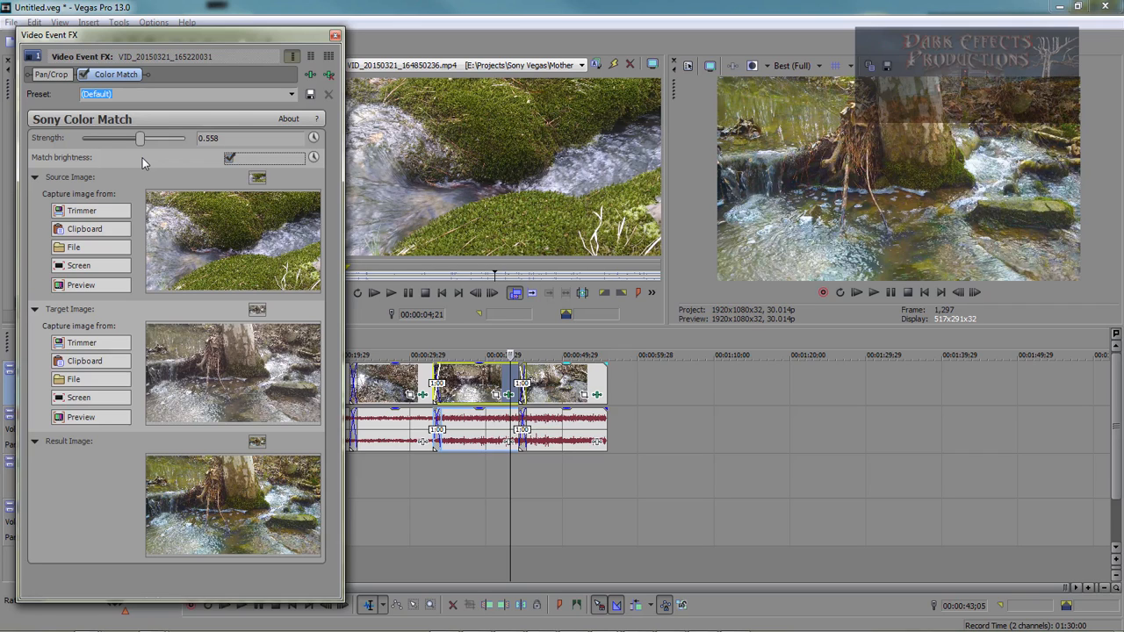
click(335, 34)
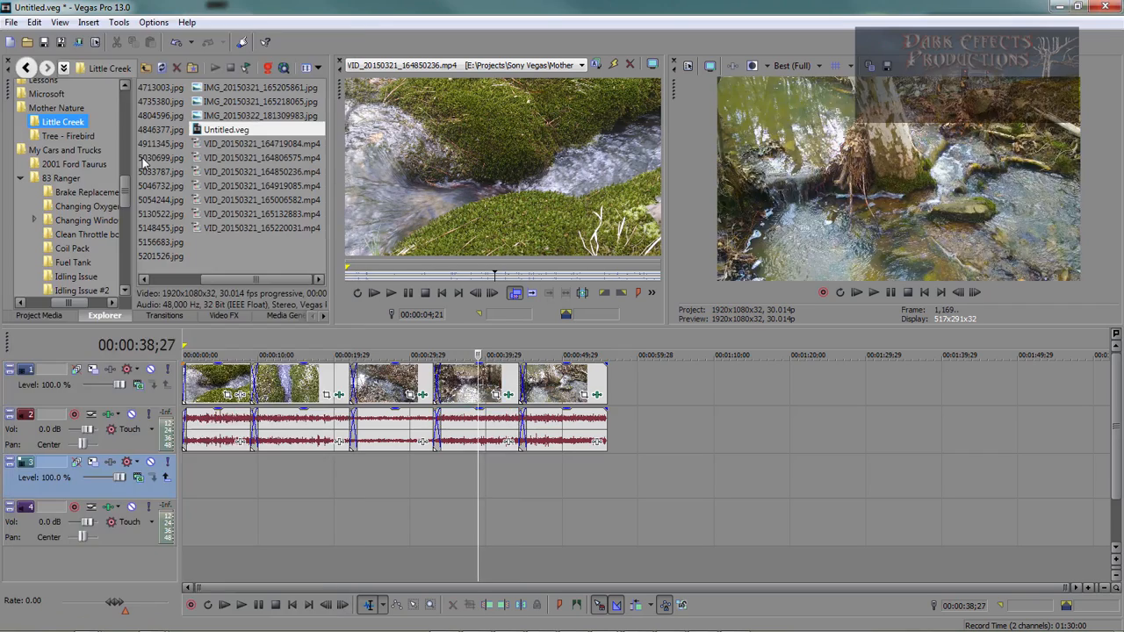